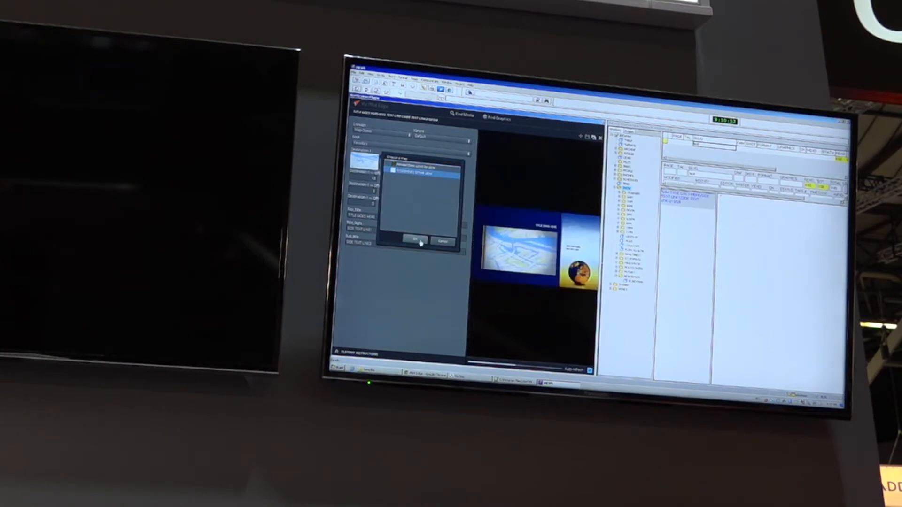
Step: Confirm the chosen template variant and launch the Viz World Map Editor
left_click(415, 240)
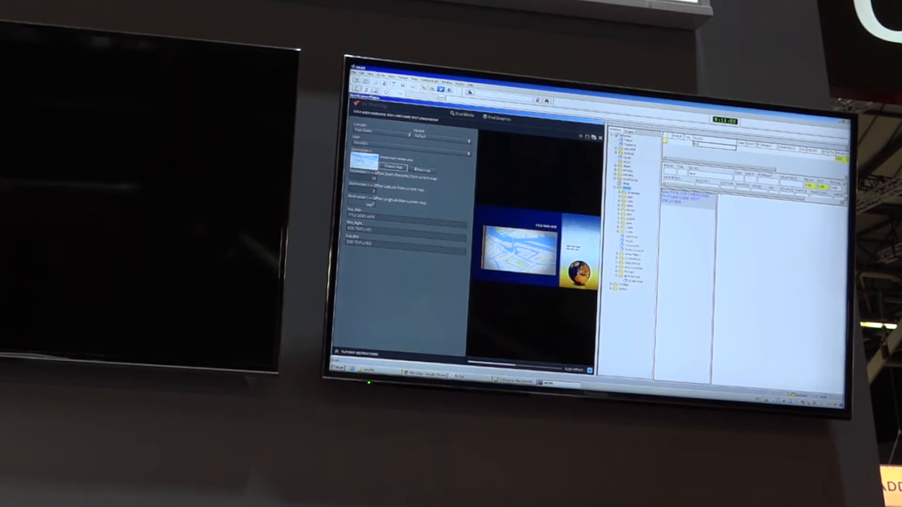
left_click(423, 168)
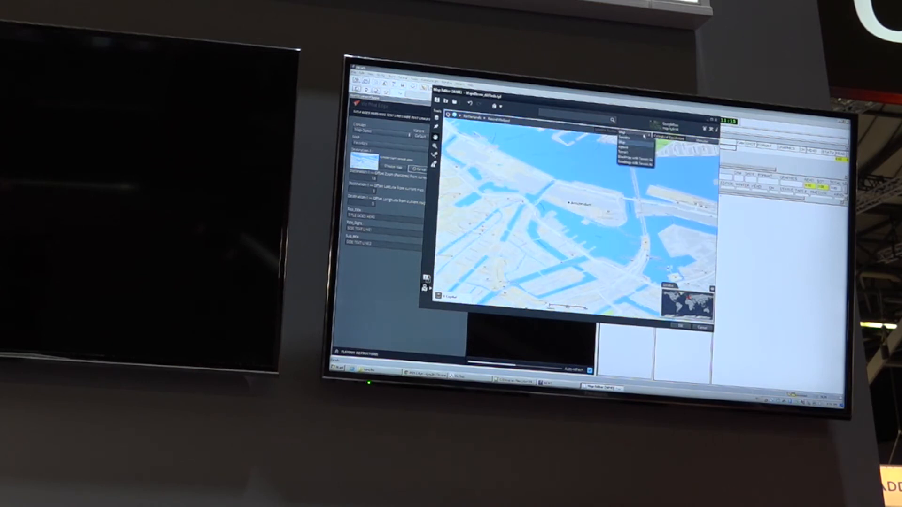
Step: Pick a map style from the style dropdown for the harbour city map
left_click(632, 139)
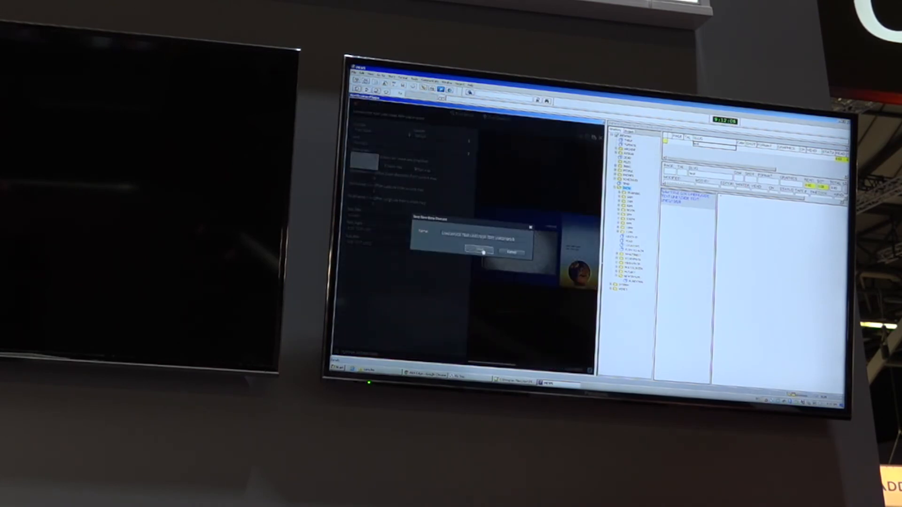
Step: Save the map graphic as a new story element under its suggested name
left_click(478, 251)
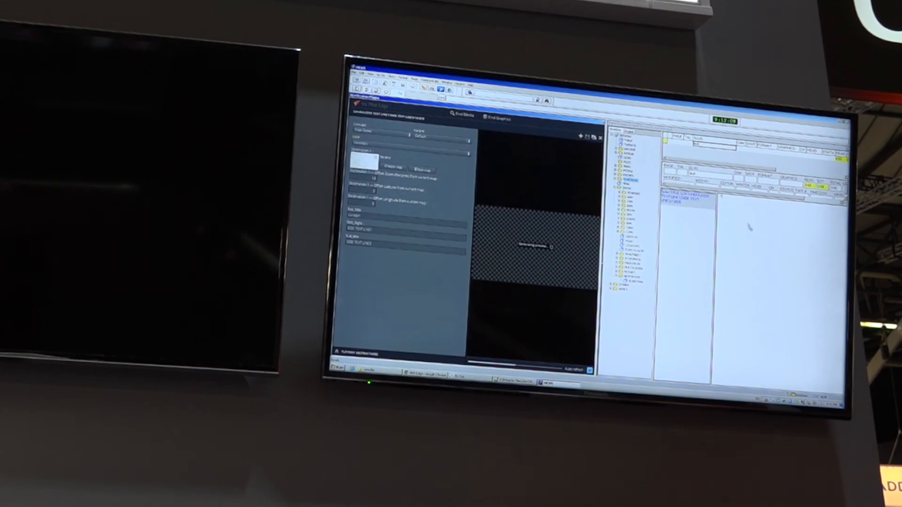